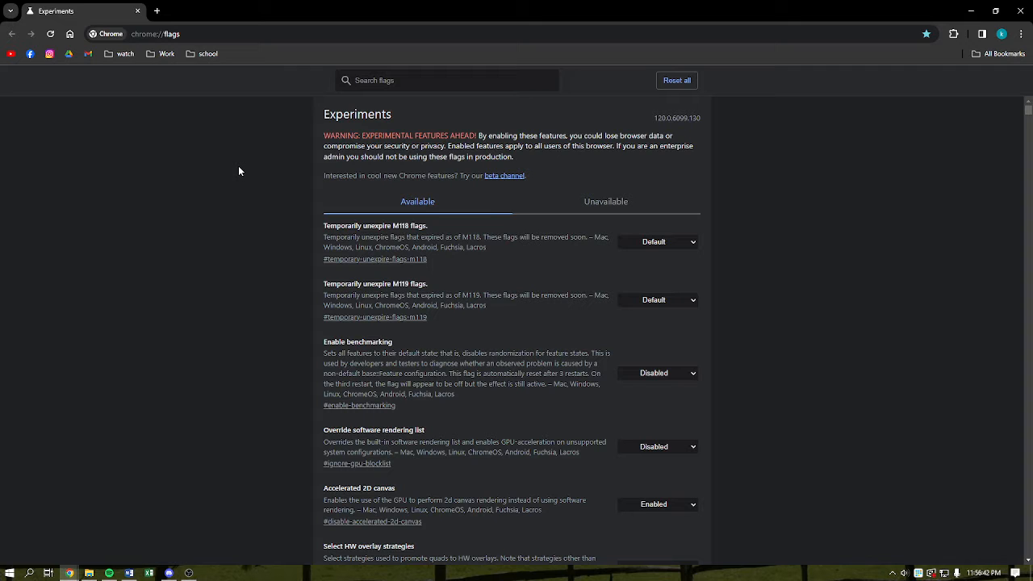
Filter the flags list with 'side sea' so only the Side search flag remains.
scroll(down, 3)
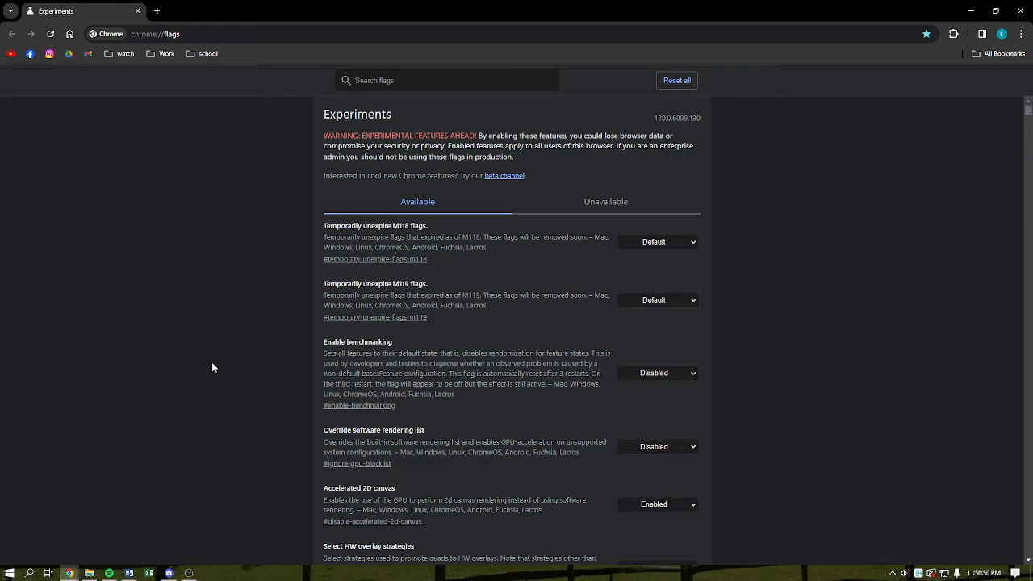
mouse_move(216, 358)
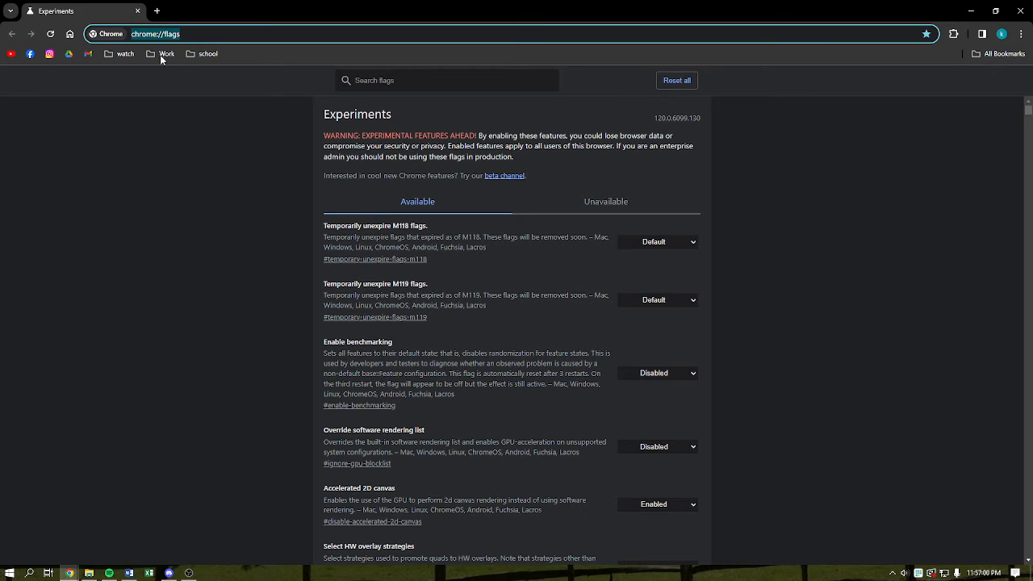
mouse_move(216, 250)
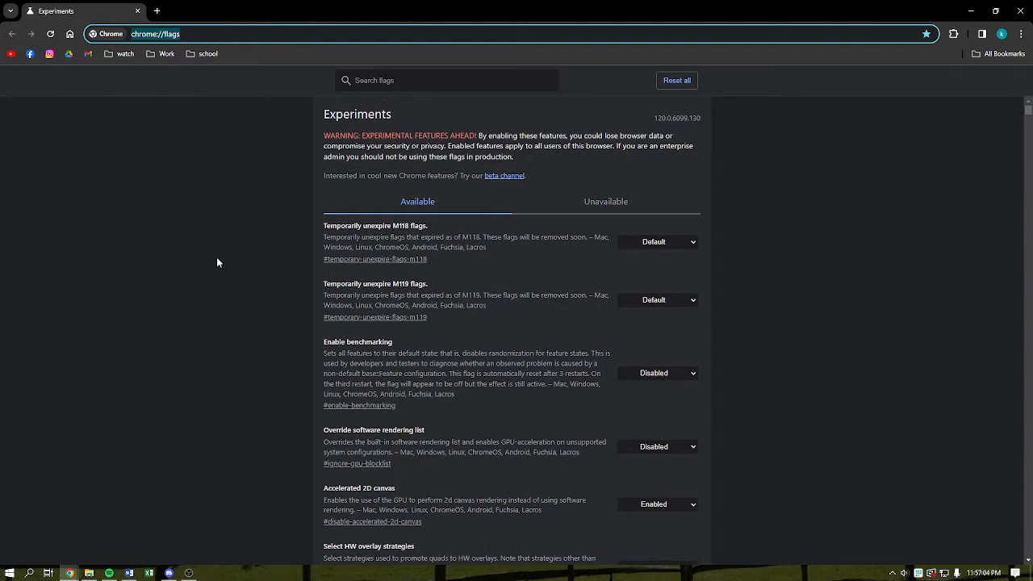
mouse_move(246, 261)
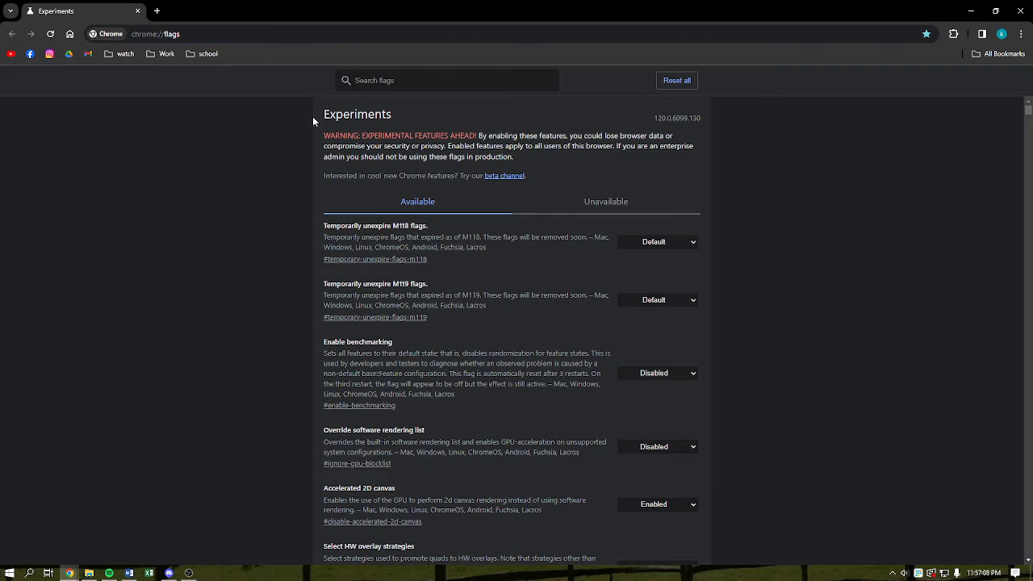
click(446, 81)
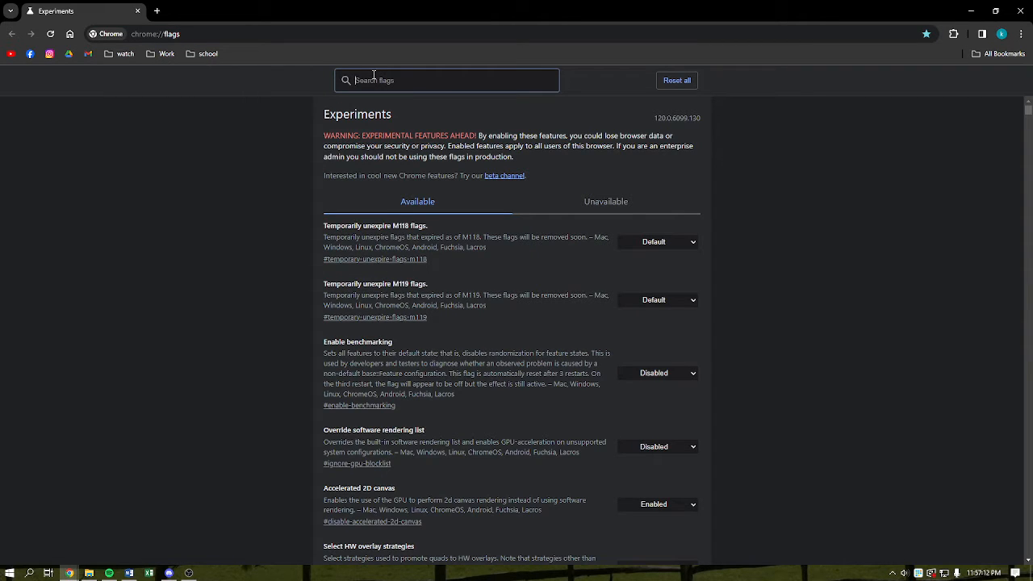
text(so)
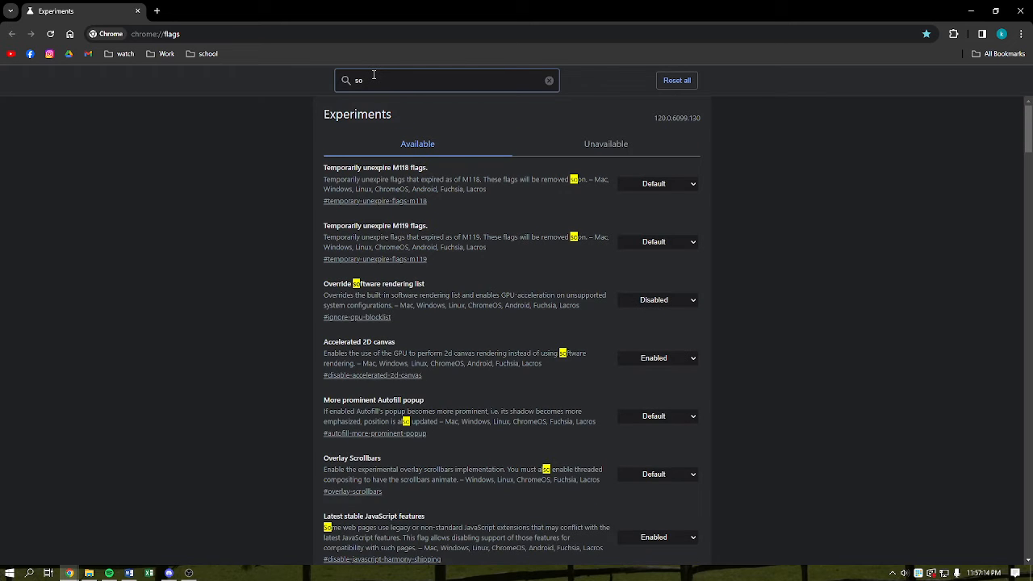
text(ide sea)
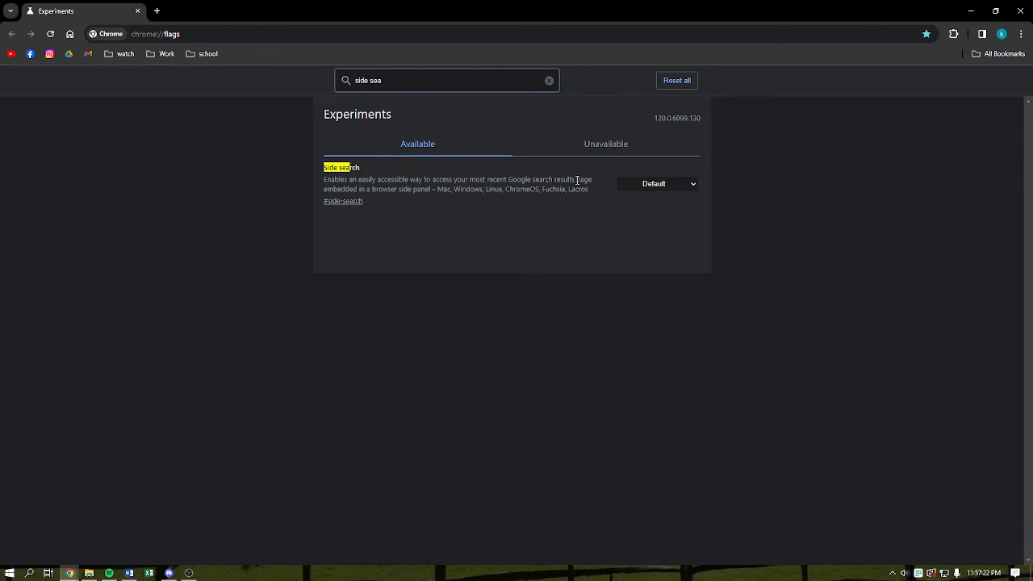
click(655, 184)
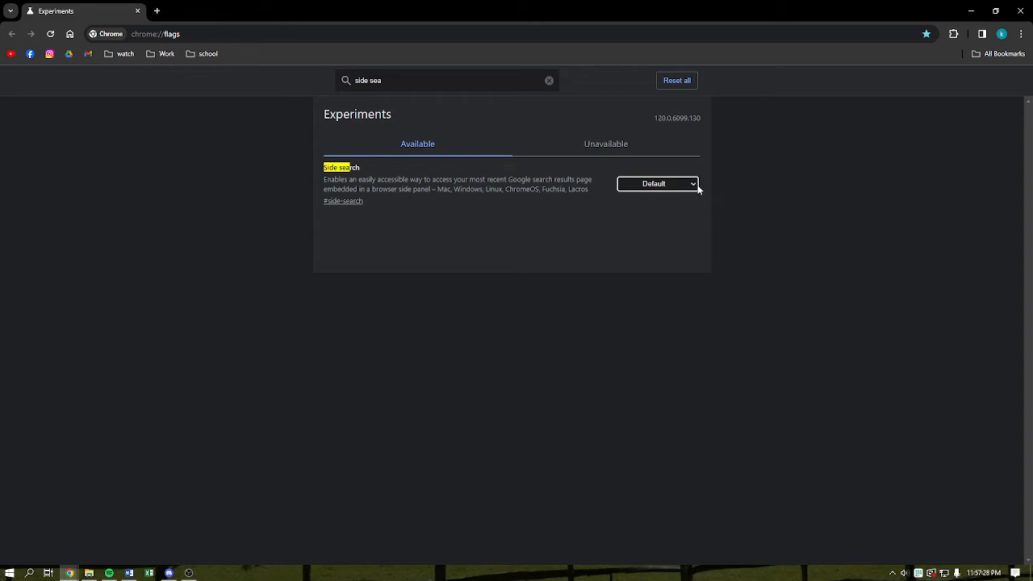
Set the Side search flag to Disabled, triggering the relaunch notice.
click(656, 184)
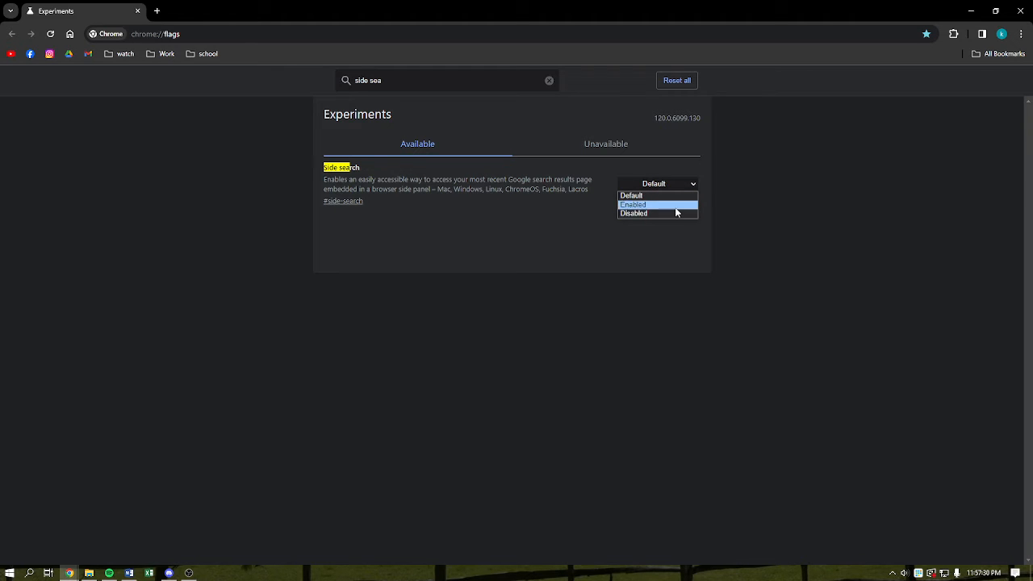
click(633, 213)
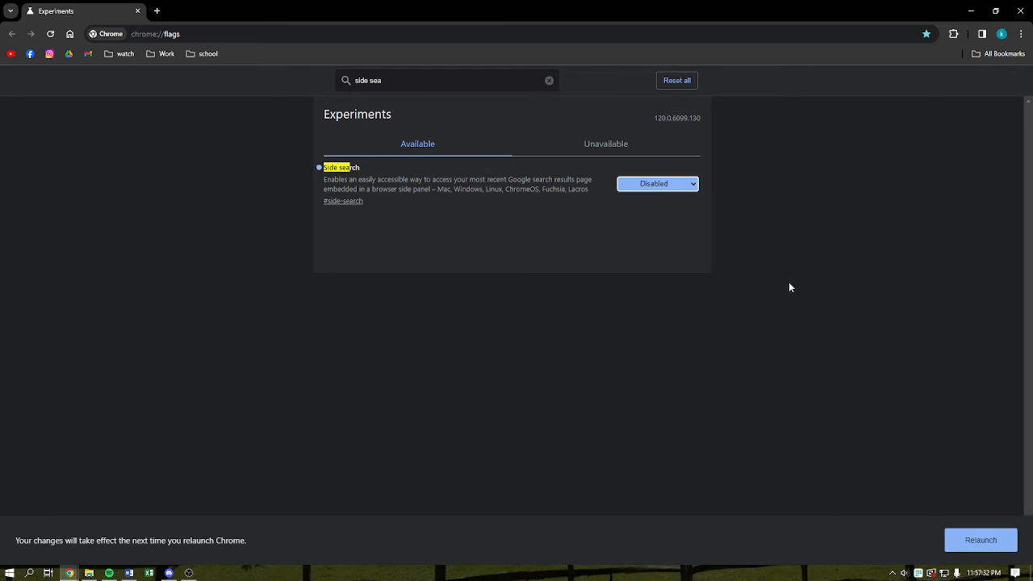
mouse_move(1004, 549)
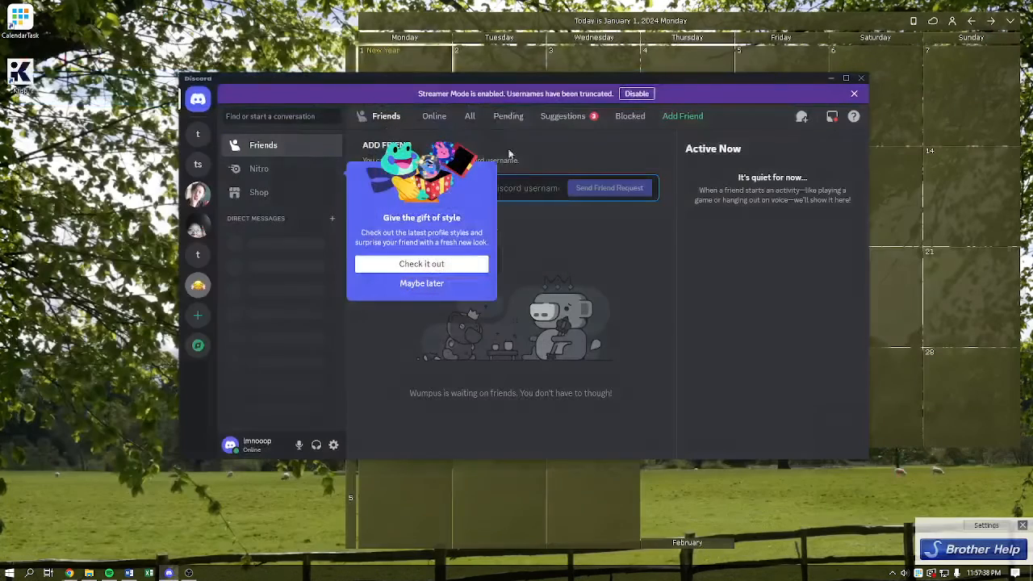
Switch from the Discord window back to Chrome's chrome://flags page.
click(855, 94)
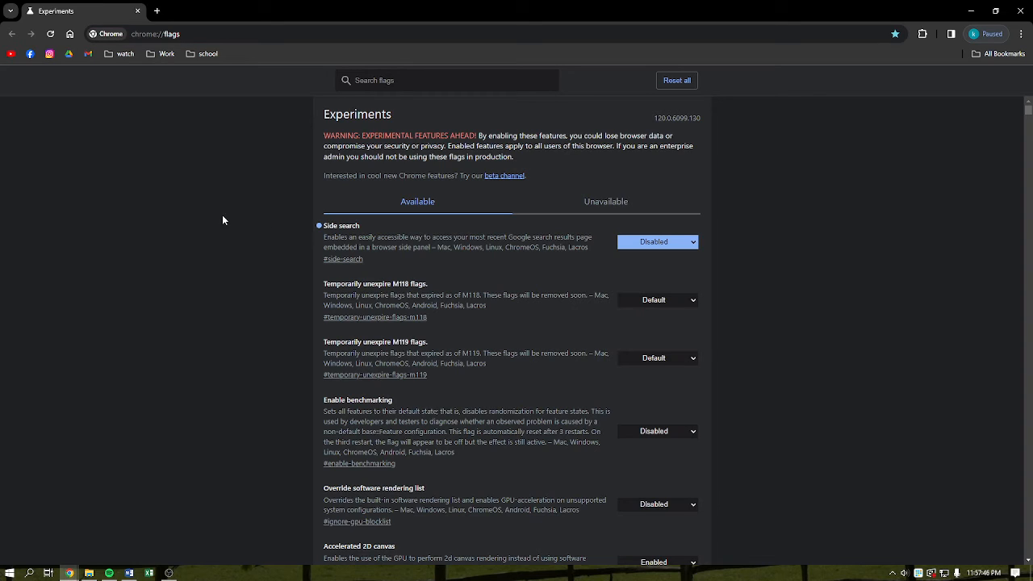
mouse_move(840, 467)
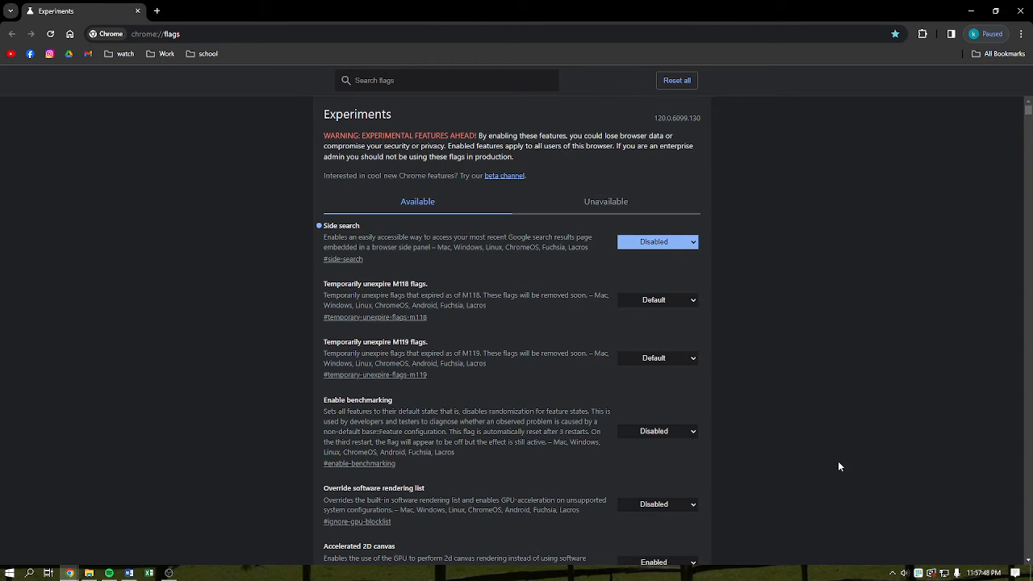
click(154, 34)
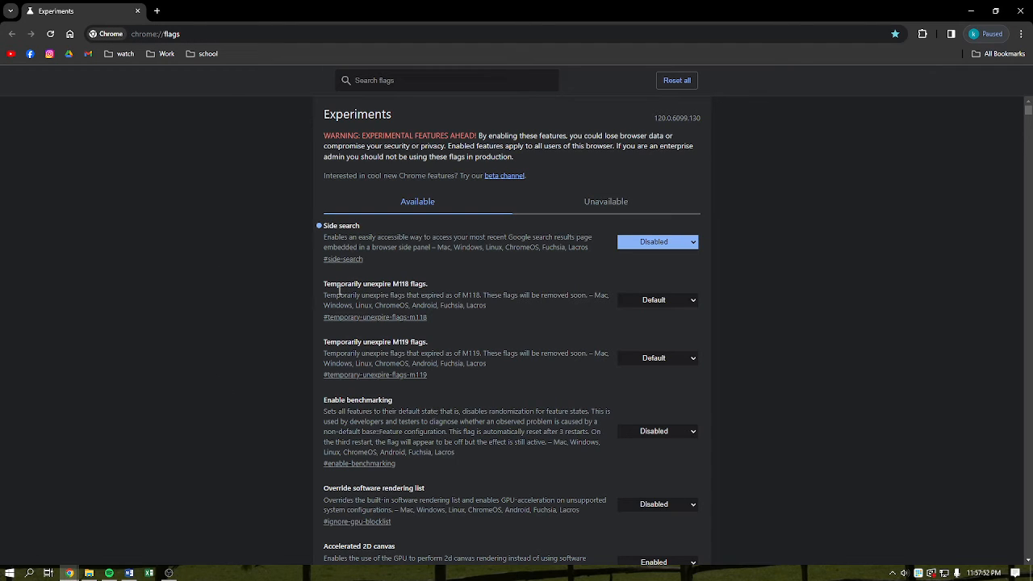
click(445, 80)
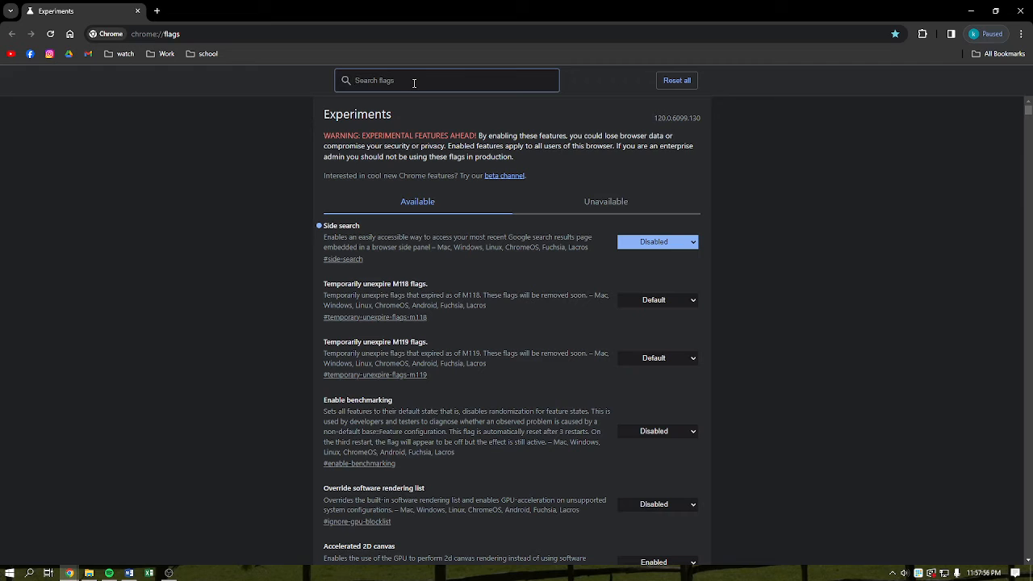
Filter the flags list with 'csc' to show the four companion experiments.
text(ca)
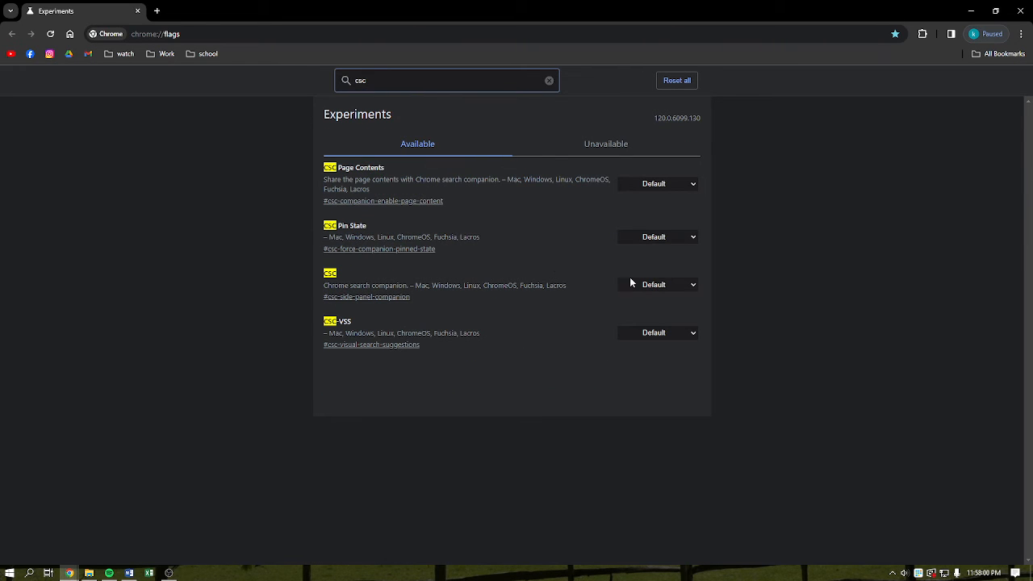
mouse_move(707, 224)
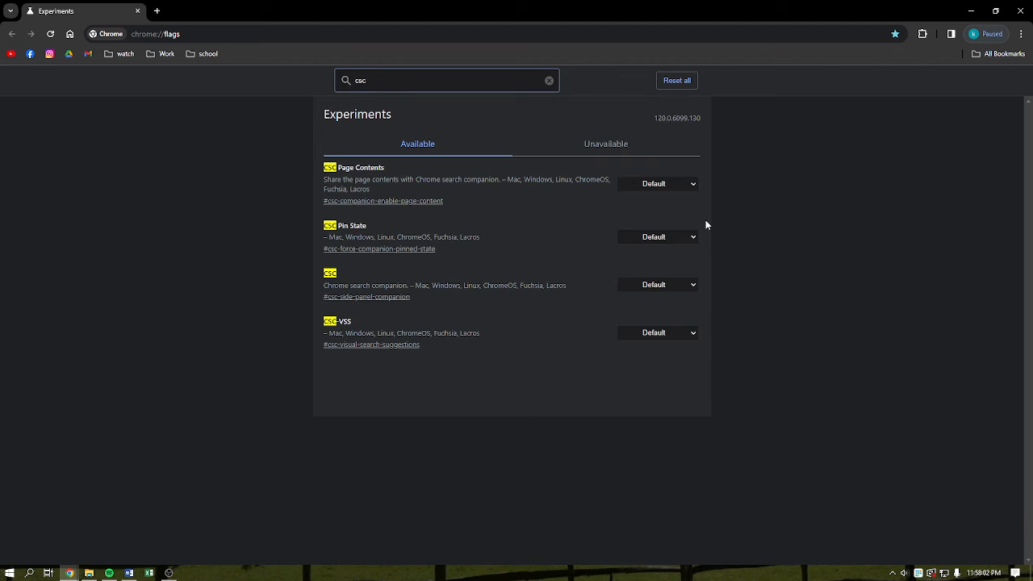
mouse_move(702, 192)
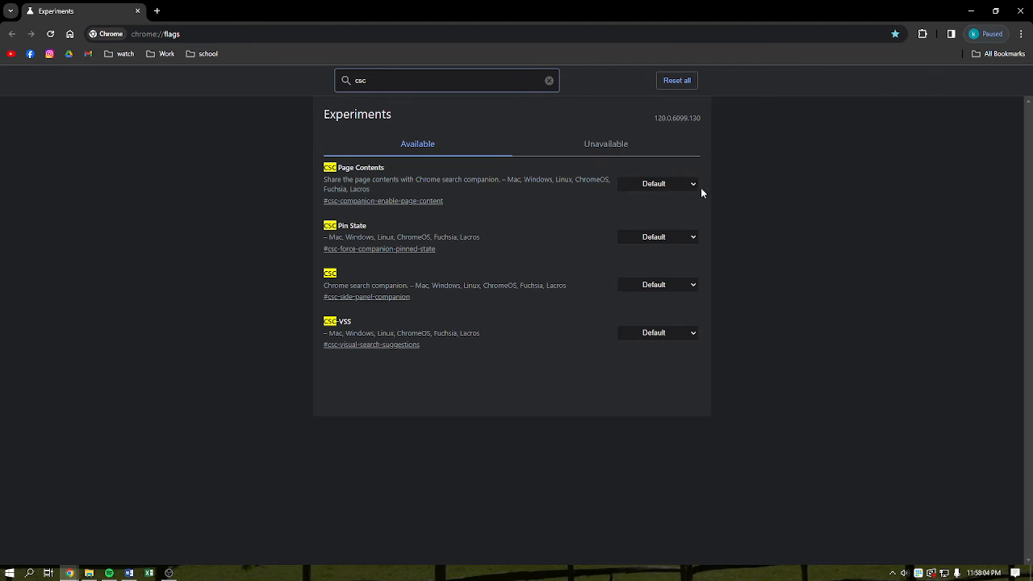
Set the CSC Page Contents flag to Disabled, triggering the relaunch notice.
click(655, 184)
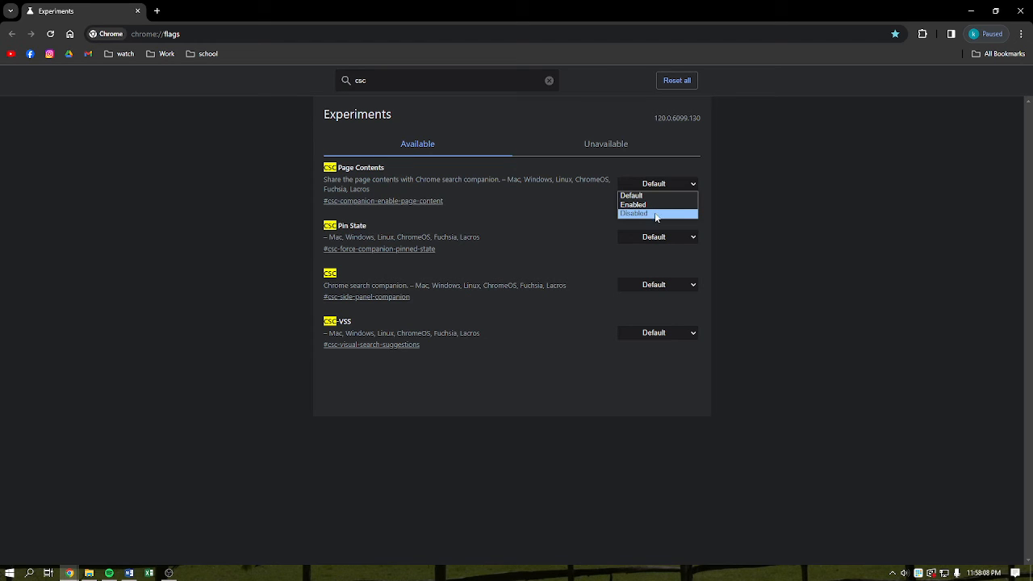
click(634, 213)
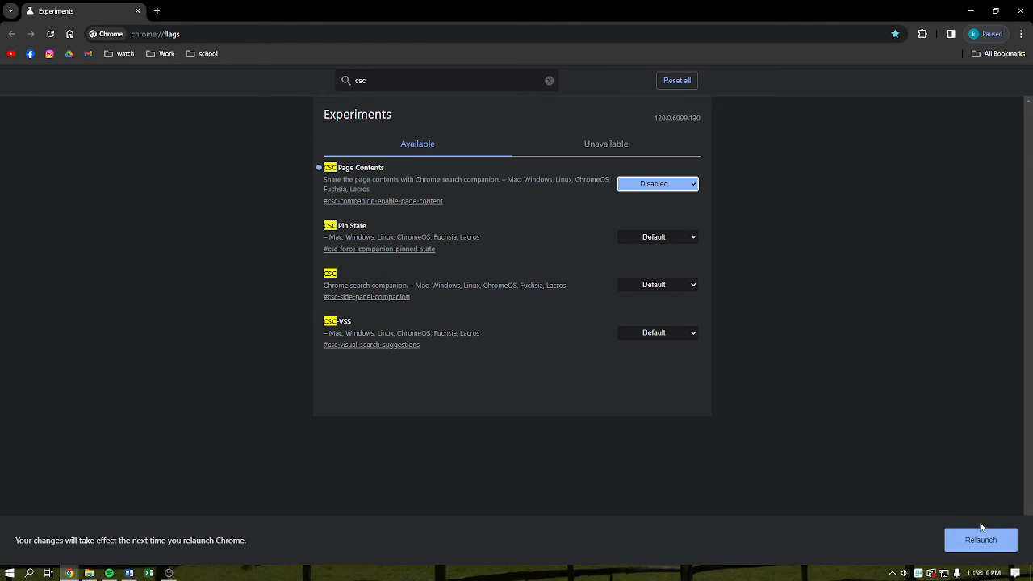
mouse_move(951, 532)
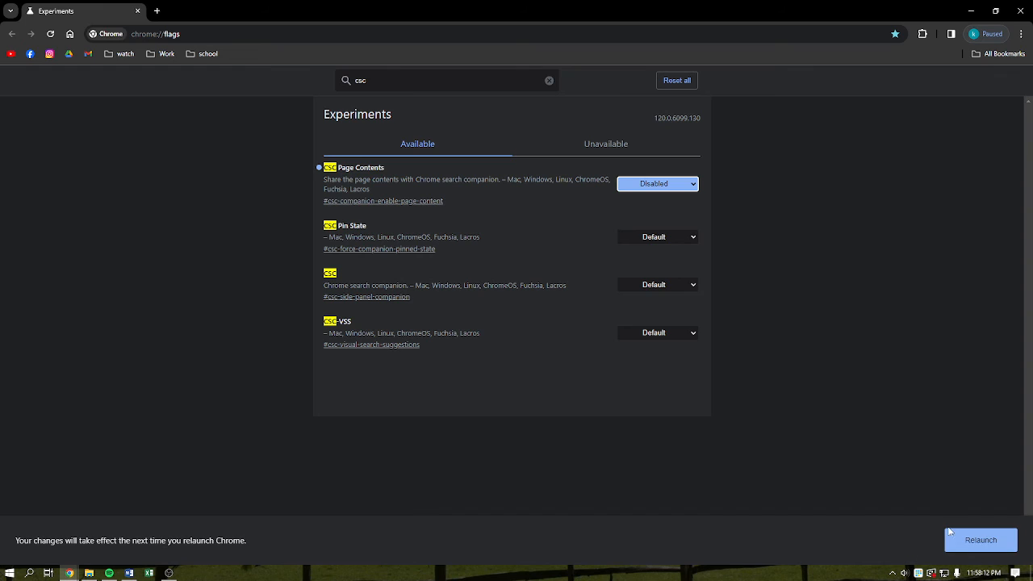
mouse_move(891, 385)
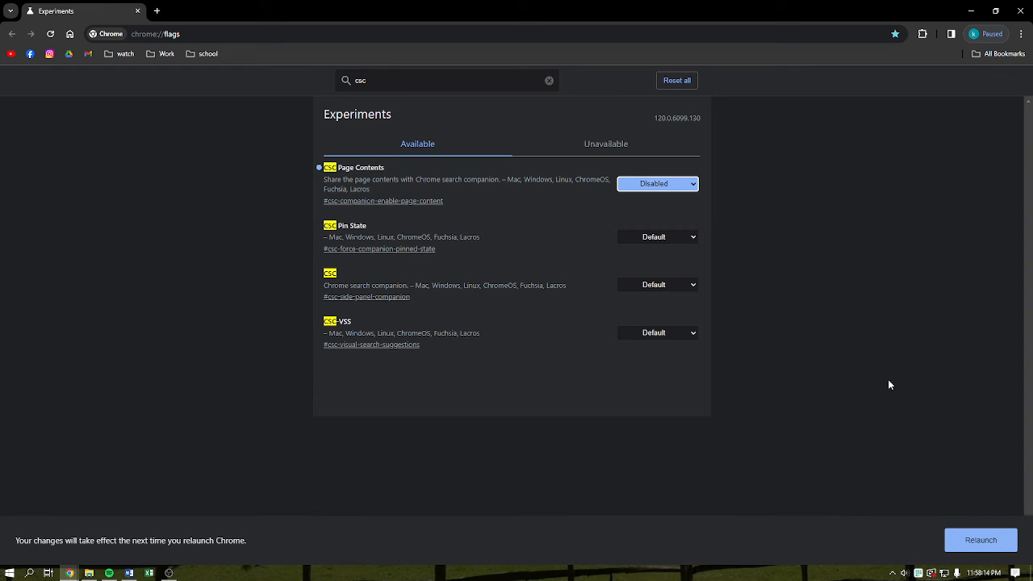
mouse_move(855, 345)
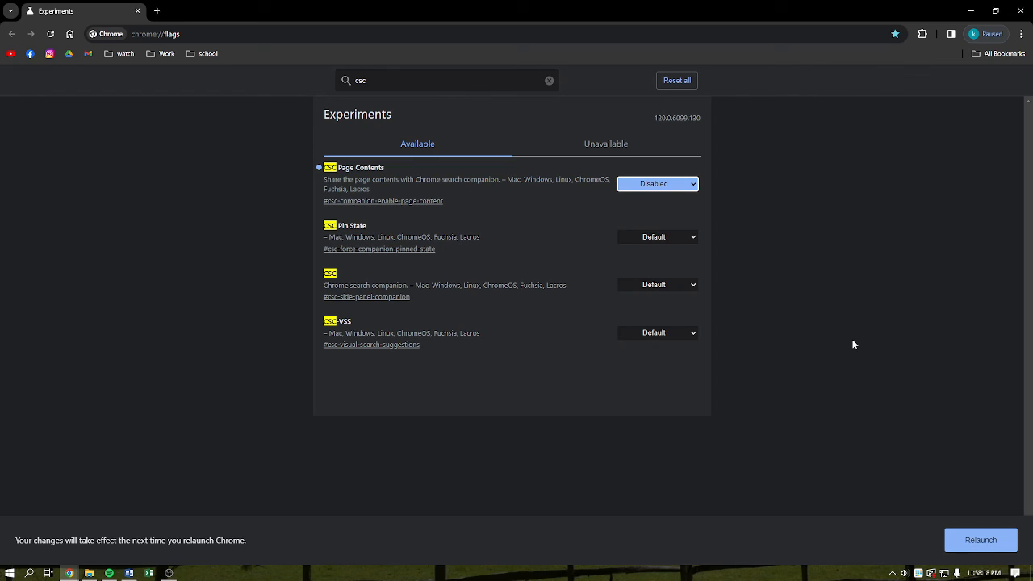
mouse_move(801, 329)
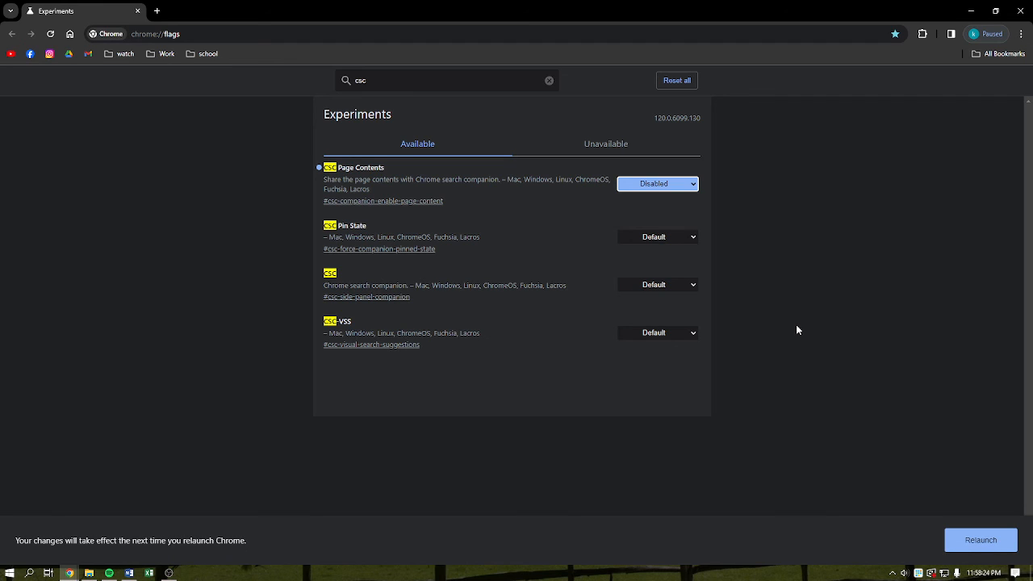
mouse_move(682, 193)
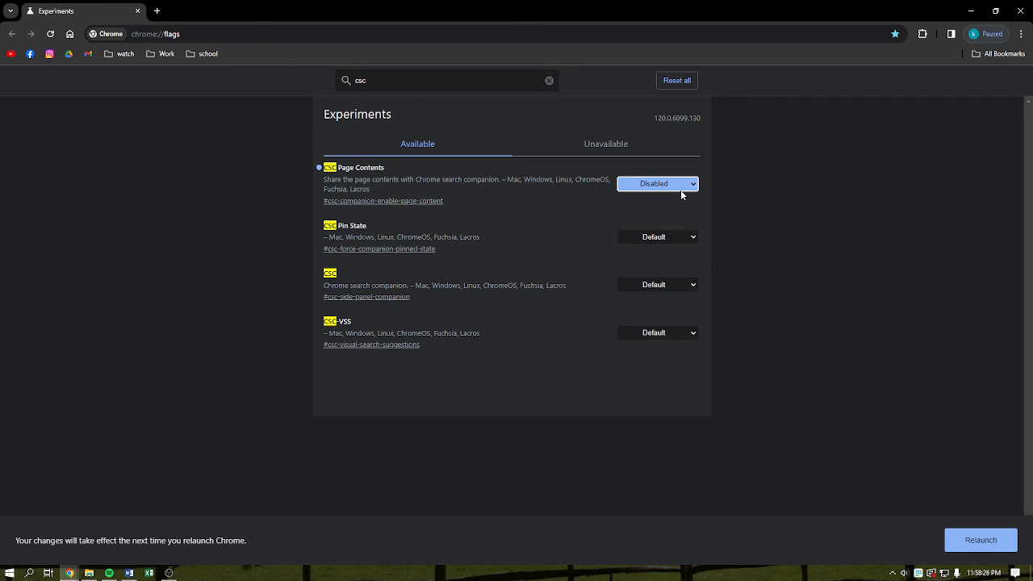